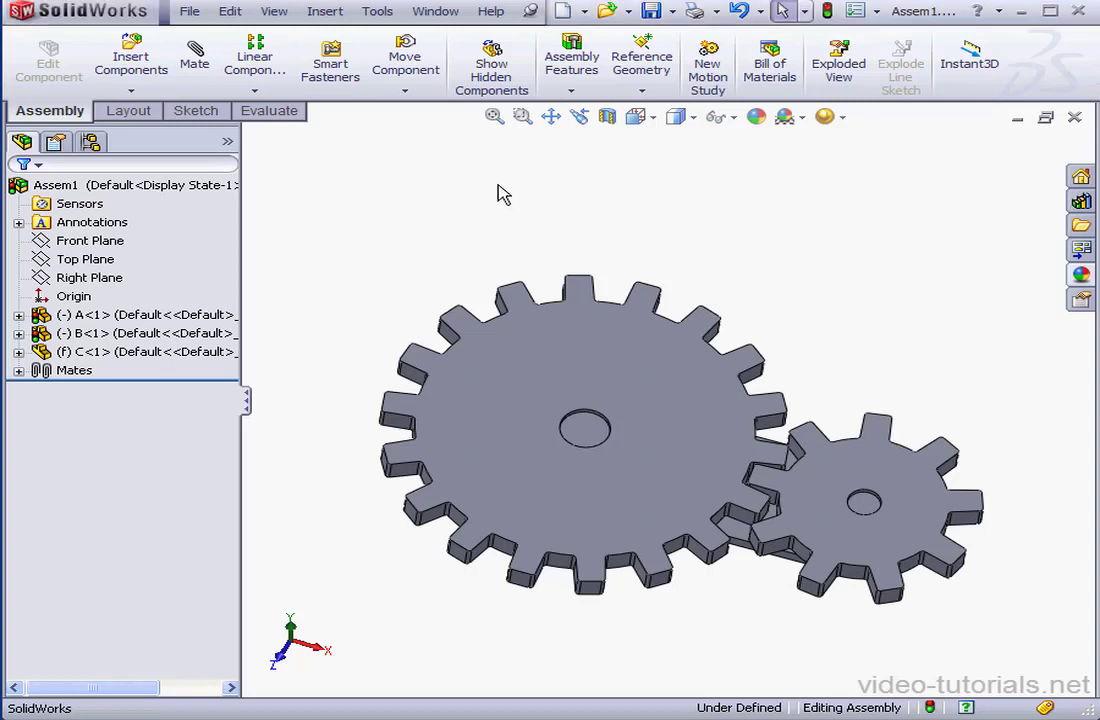
mouse_move(480, 190)
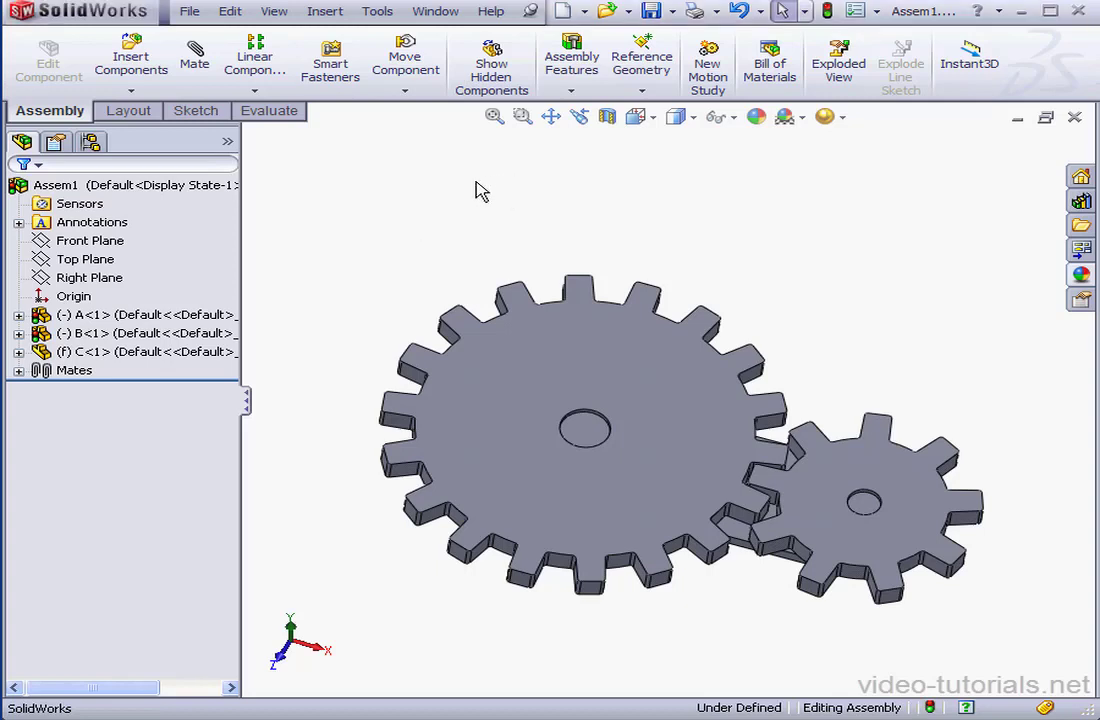
mouse_move(488, 182)
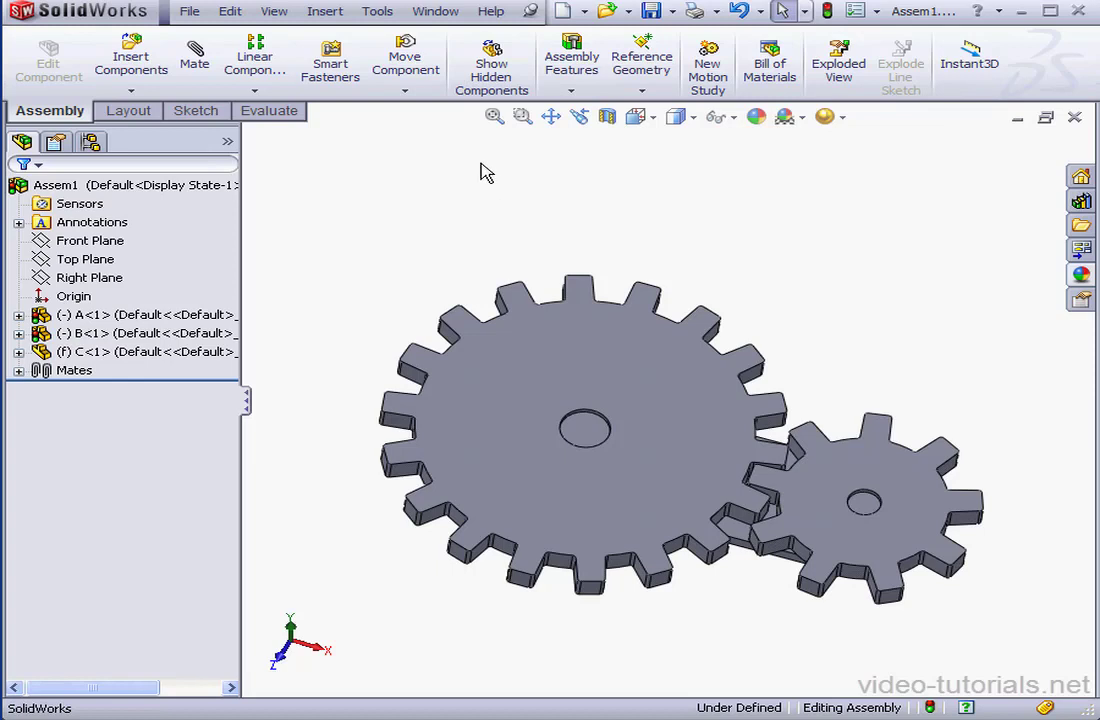
mouse_move(482, 156)
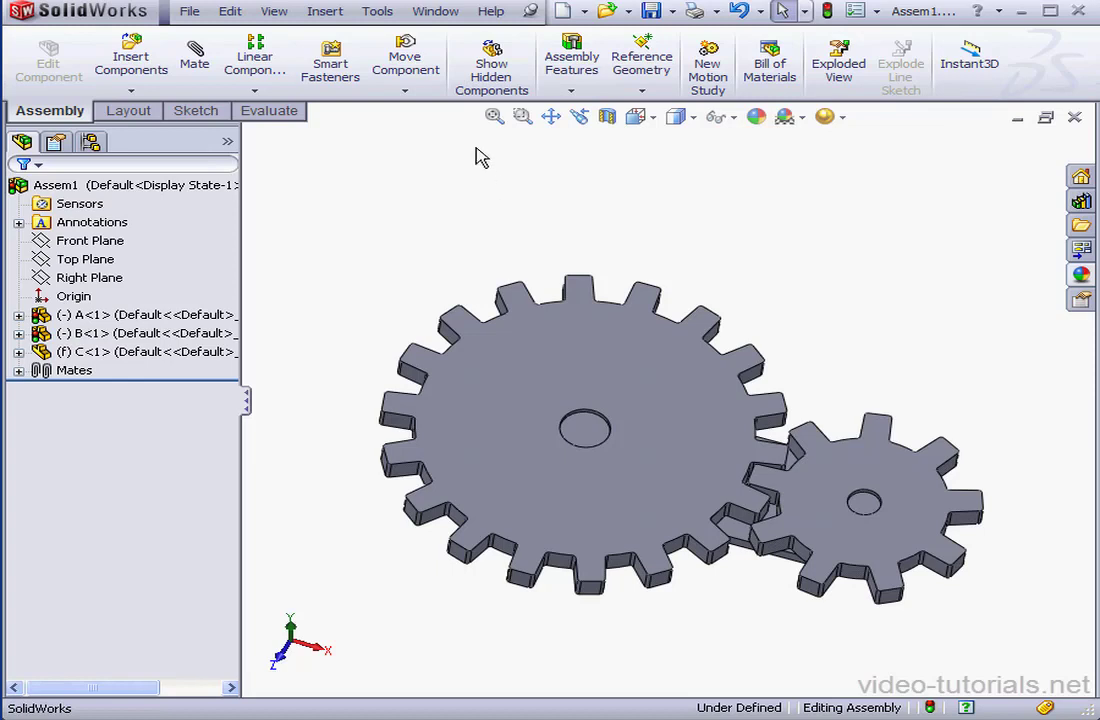
mouse_move(472, 176)
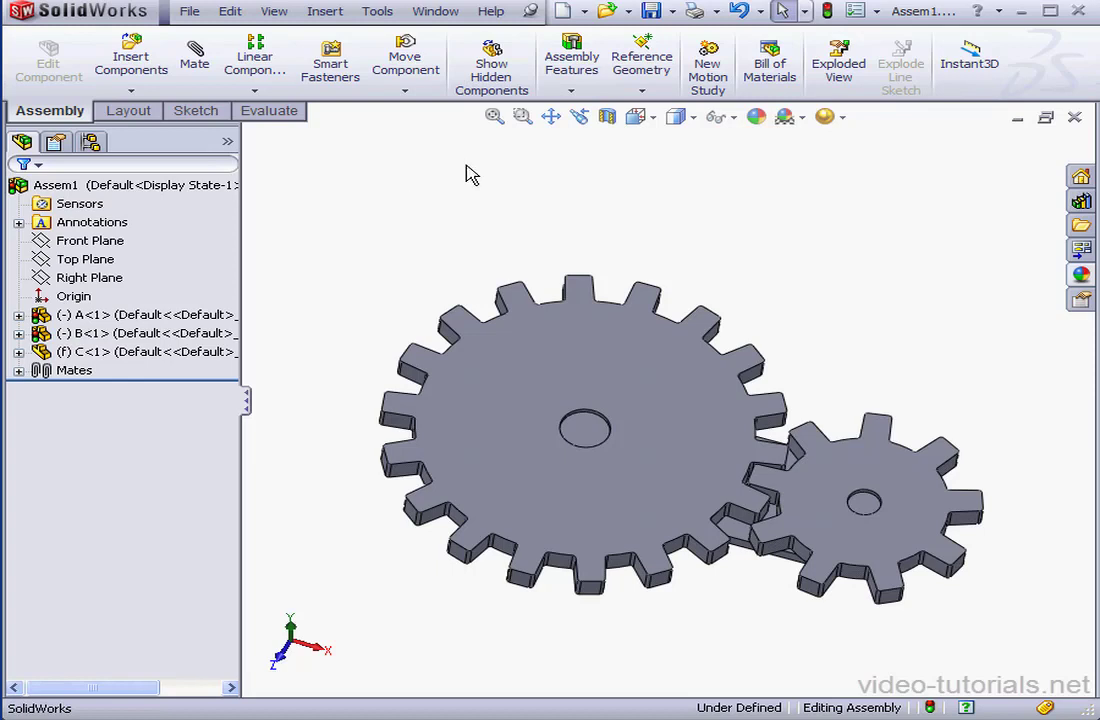
mouse_move(460, 180)
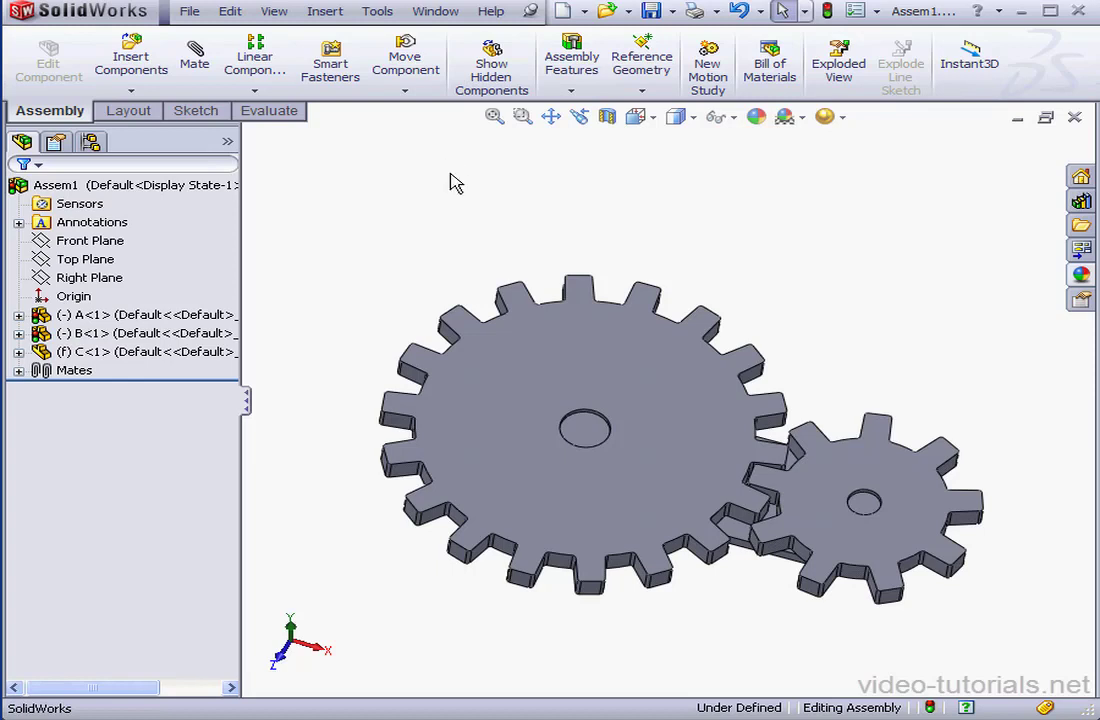
mouse_move(456, 164)
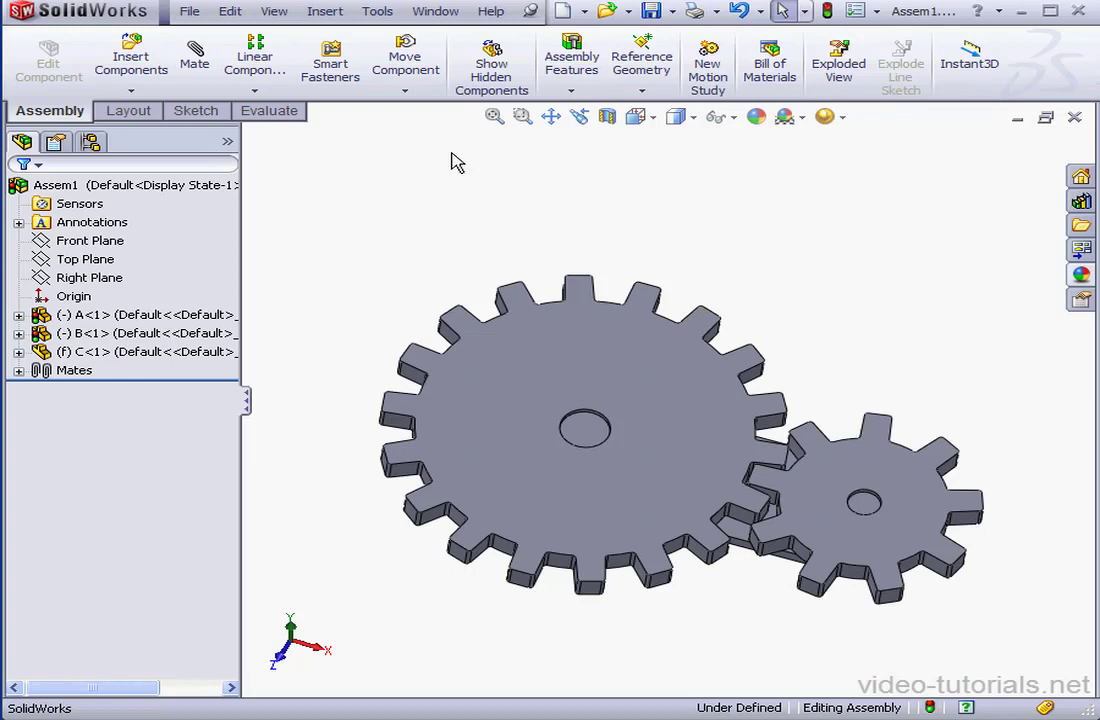
mouse_move(448, 156)
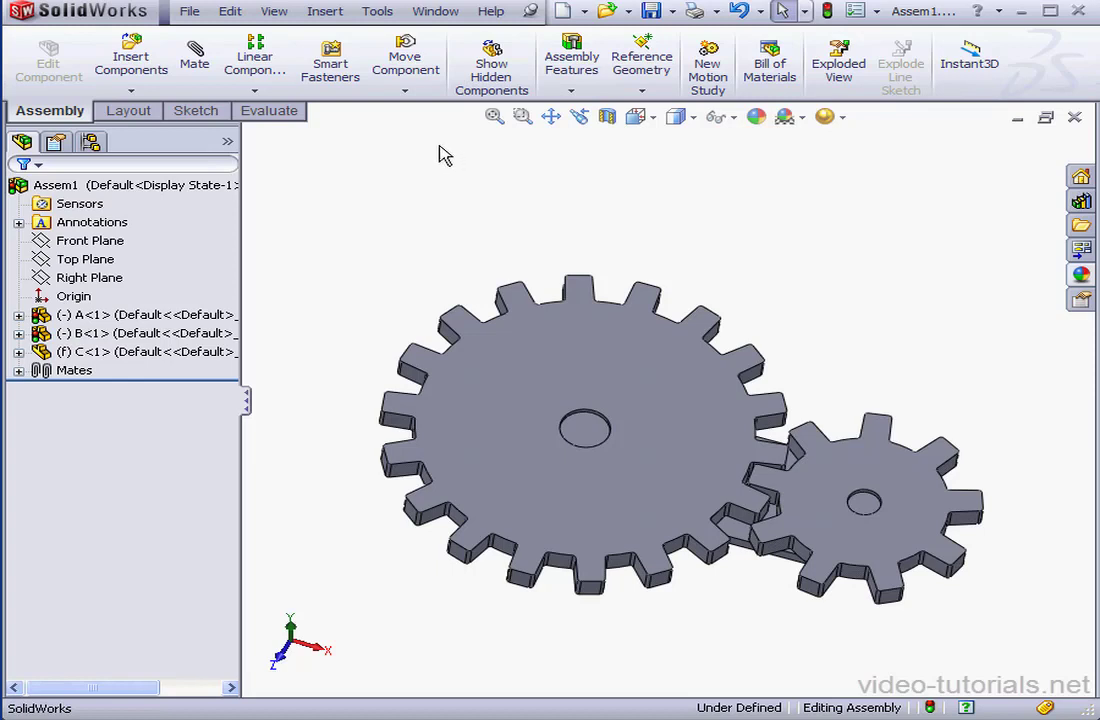
mouse_move(332, 140)
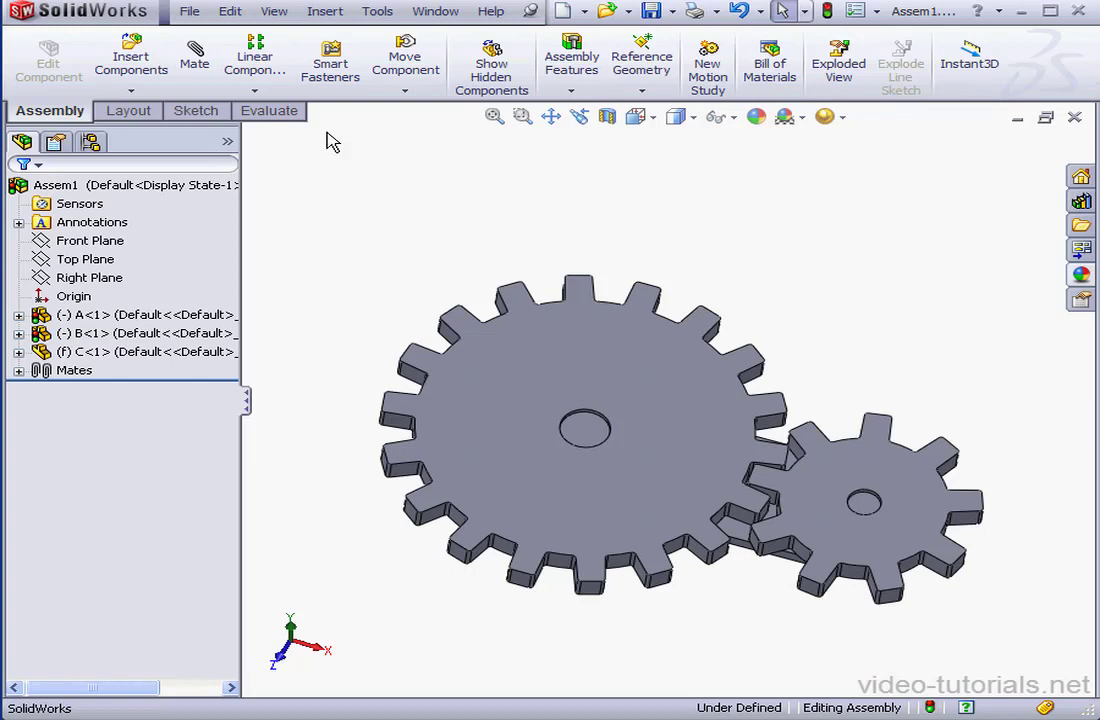
Start a new mate and bring the Mechanical Mates group with the gear mate into view.
left_click(196, 56)
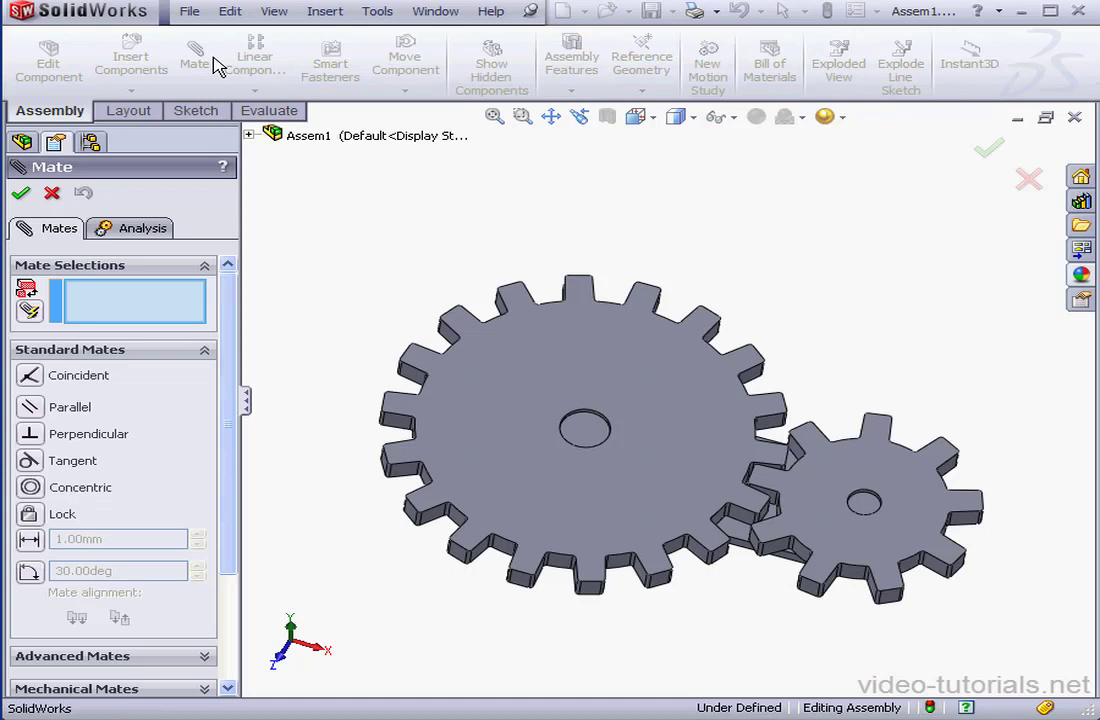
scroll("down", 3)
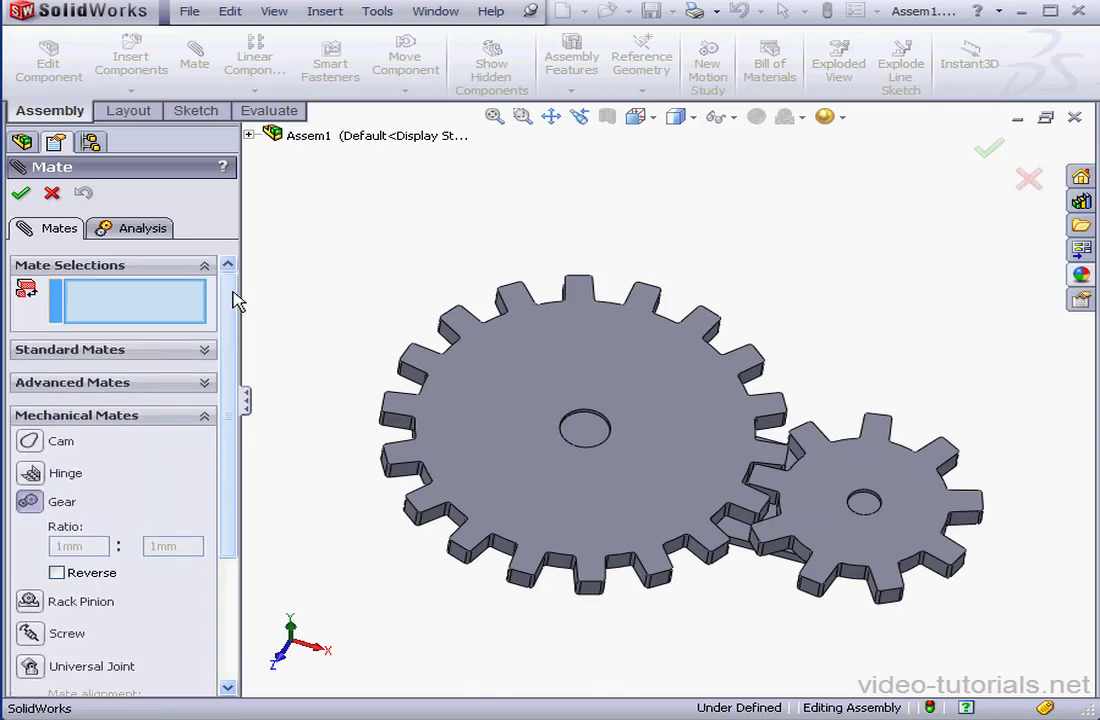
Show the large gear A<1>'s pitch-circle sketch (Sketch2) from the flyout feature tree.
left_click(252, 136)
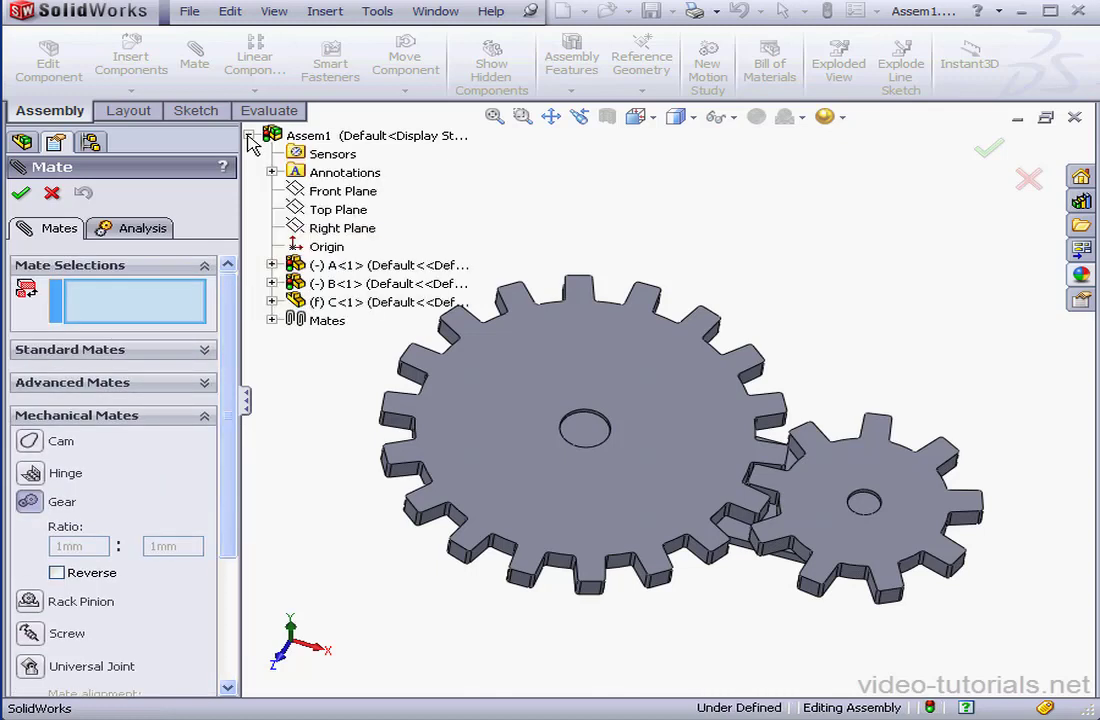
left_click(272, 264)
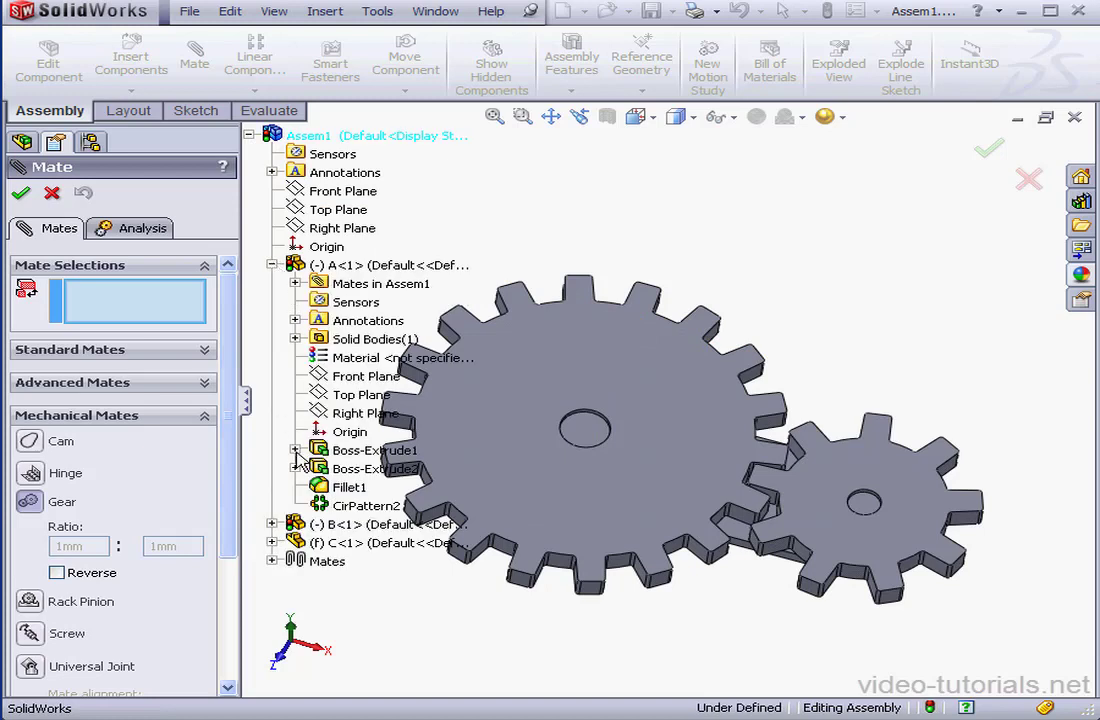
right_click(376, 468)
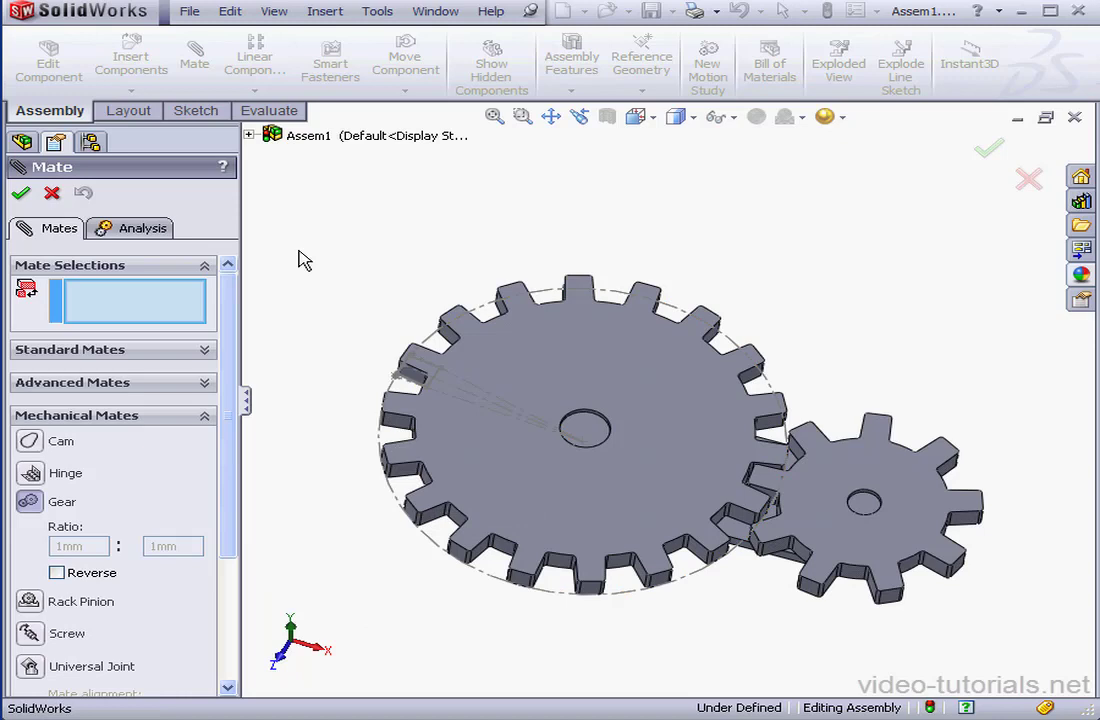
Show the small gear's pitch-circle sketch so both 120 mm and 70 mm circles are visible.
left_click(248, 136)
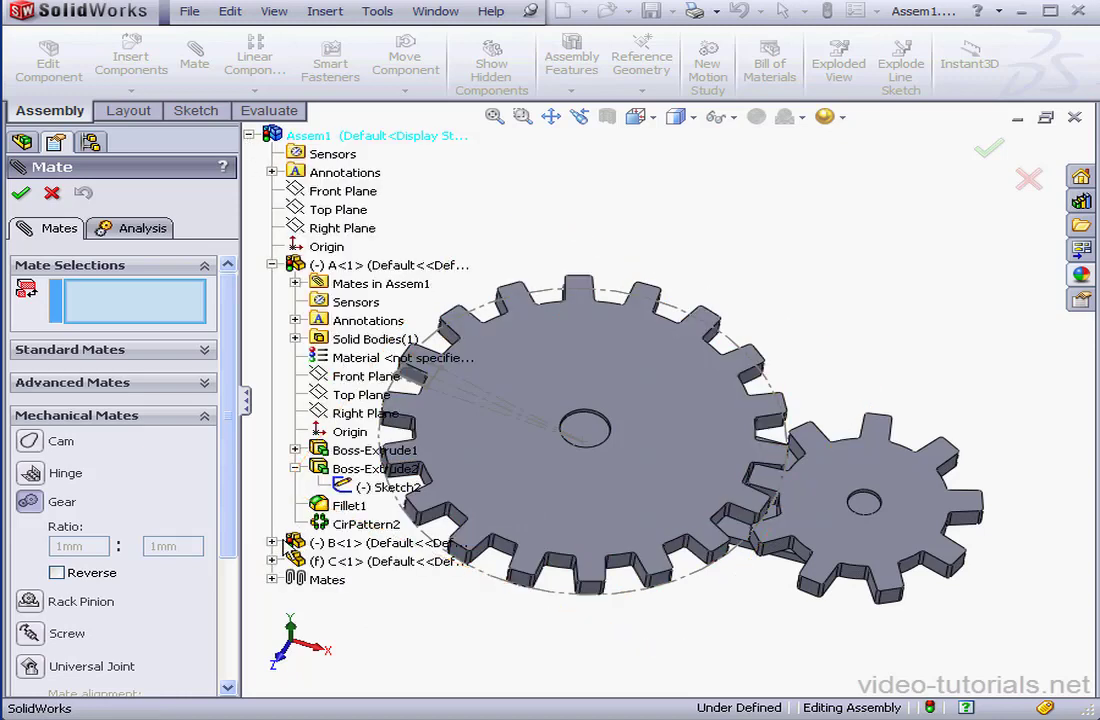
scroll("down", 3)
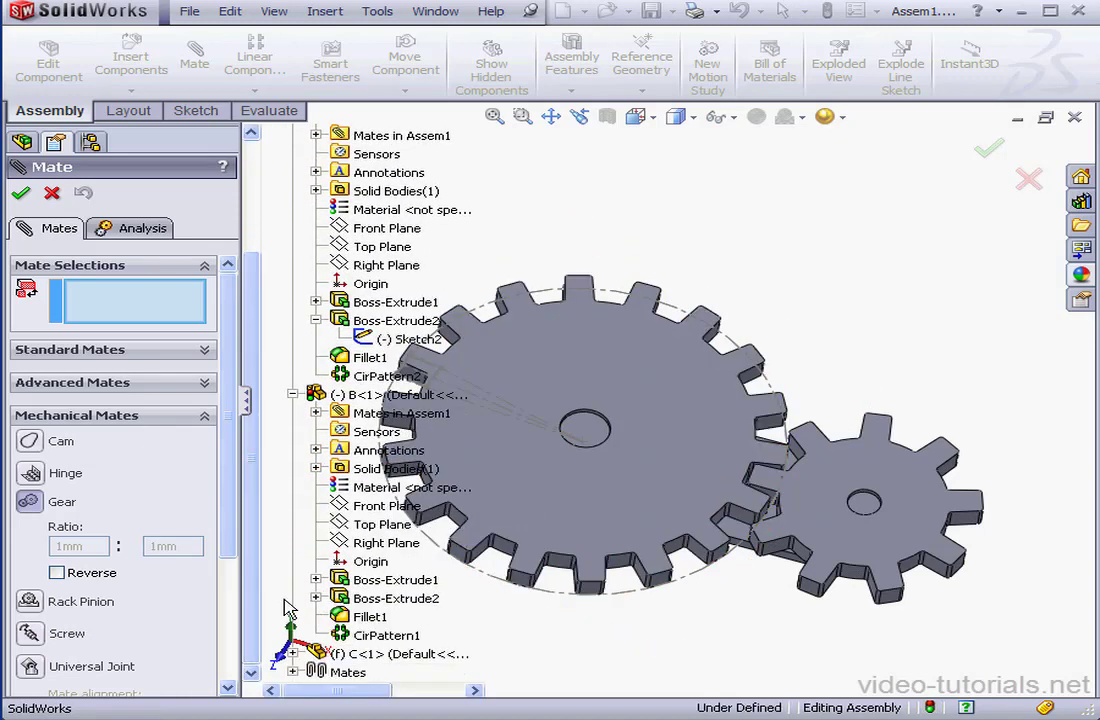
right_click(396, 598)
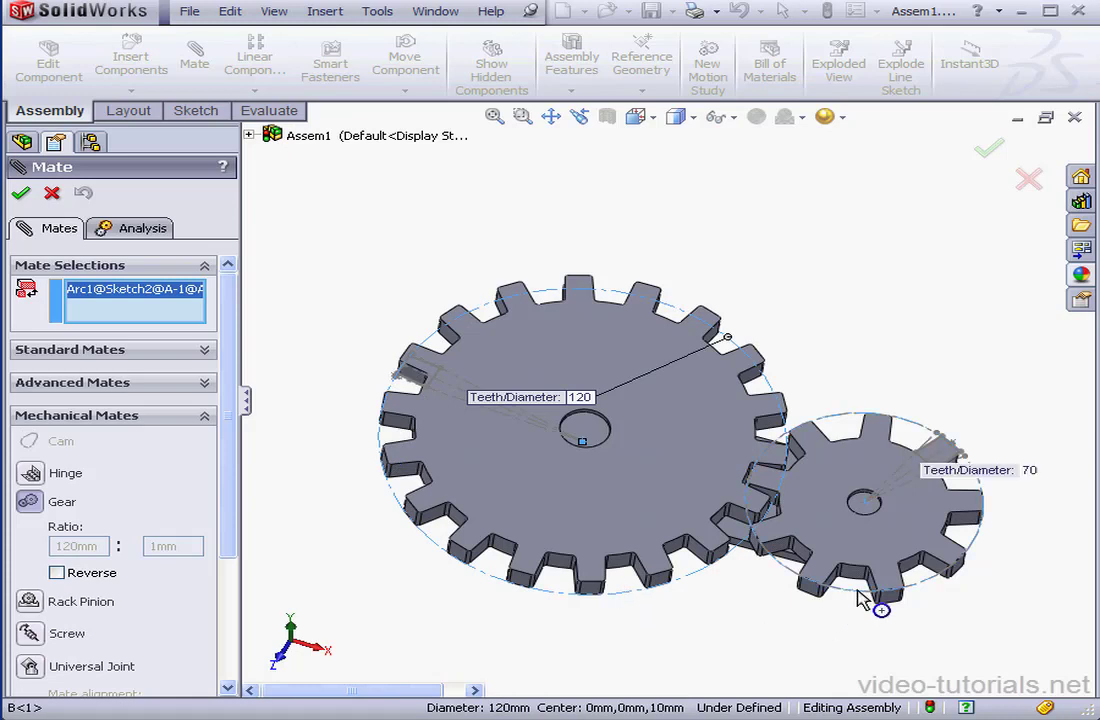
Complete a reversed gear mate between the 120 mm and 70 mm pitch circles.
left_click(864, 504)
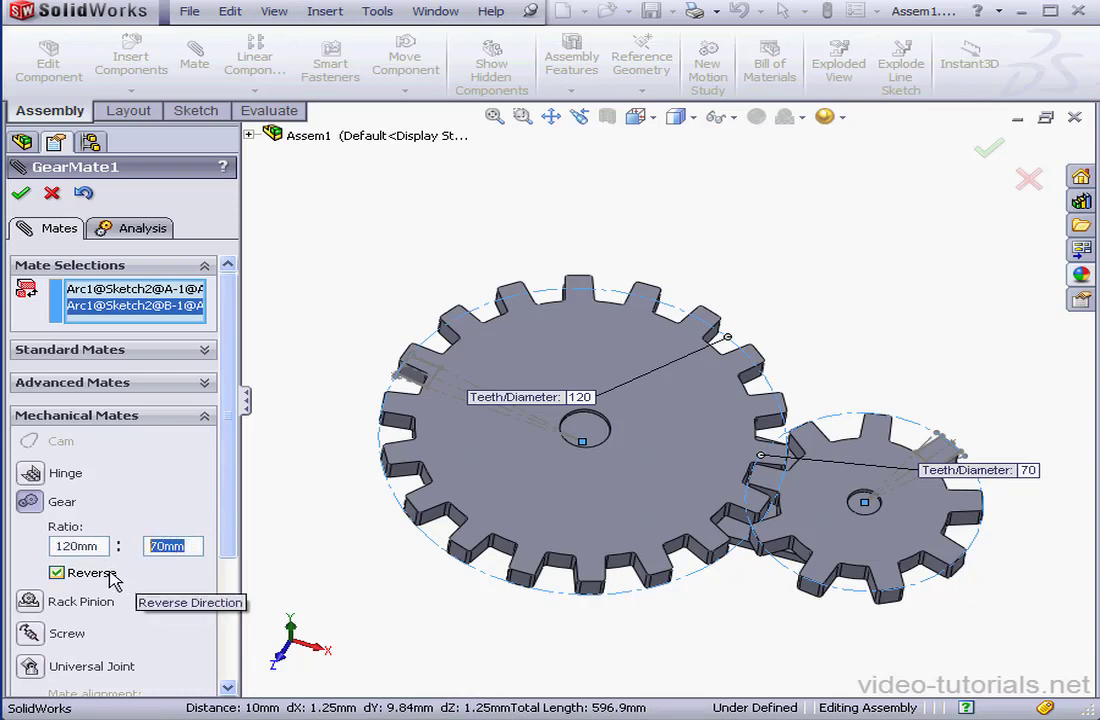
left_click(56, 572)
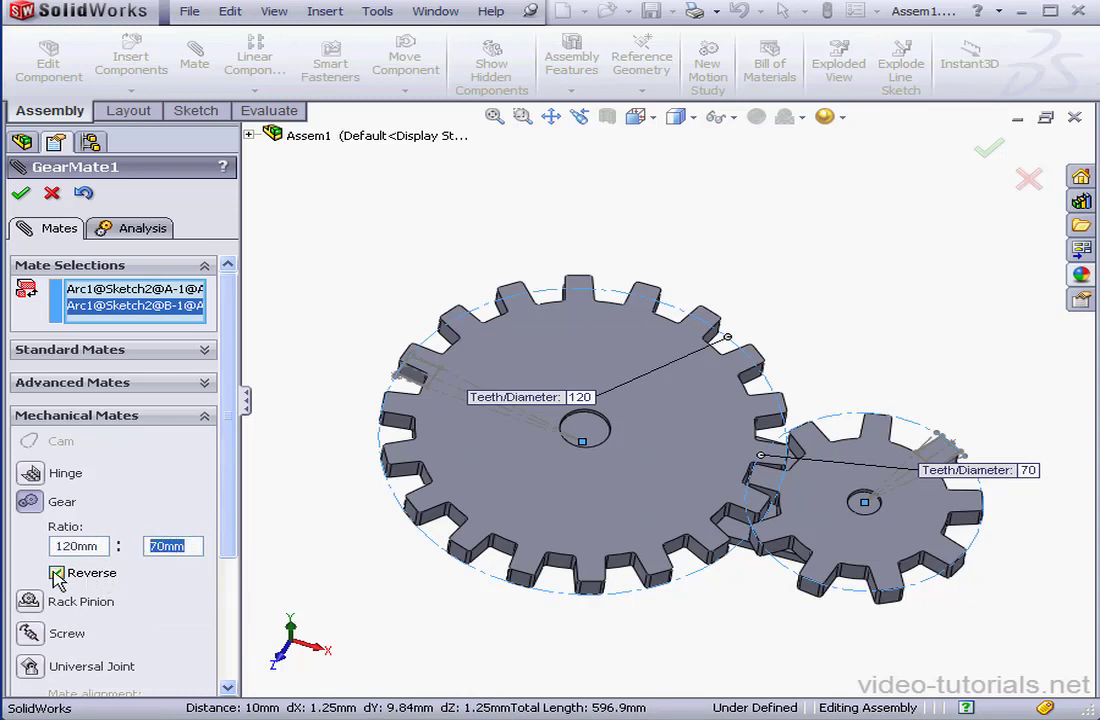
left_click(56, 572)
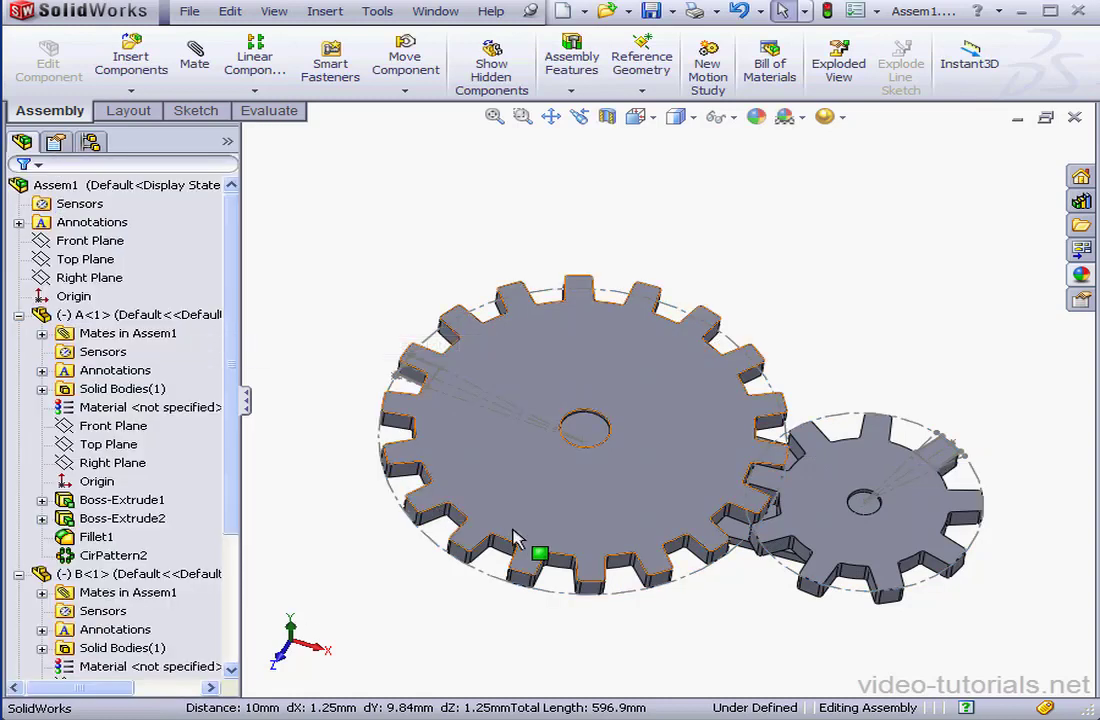
Spin the large gear to drive the small one, then reopen GearMate1 for editing.
left_click(580, 430)
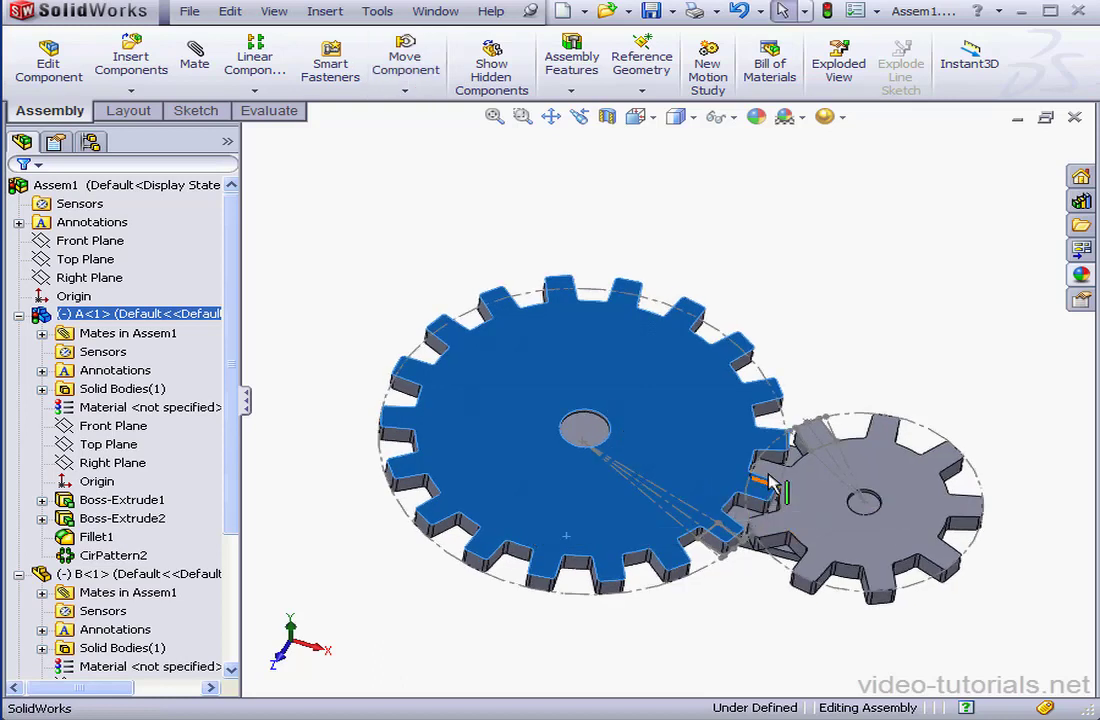
scroll("down", 3)
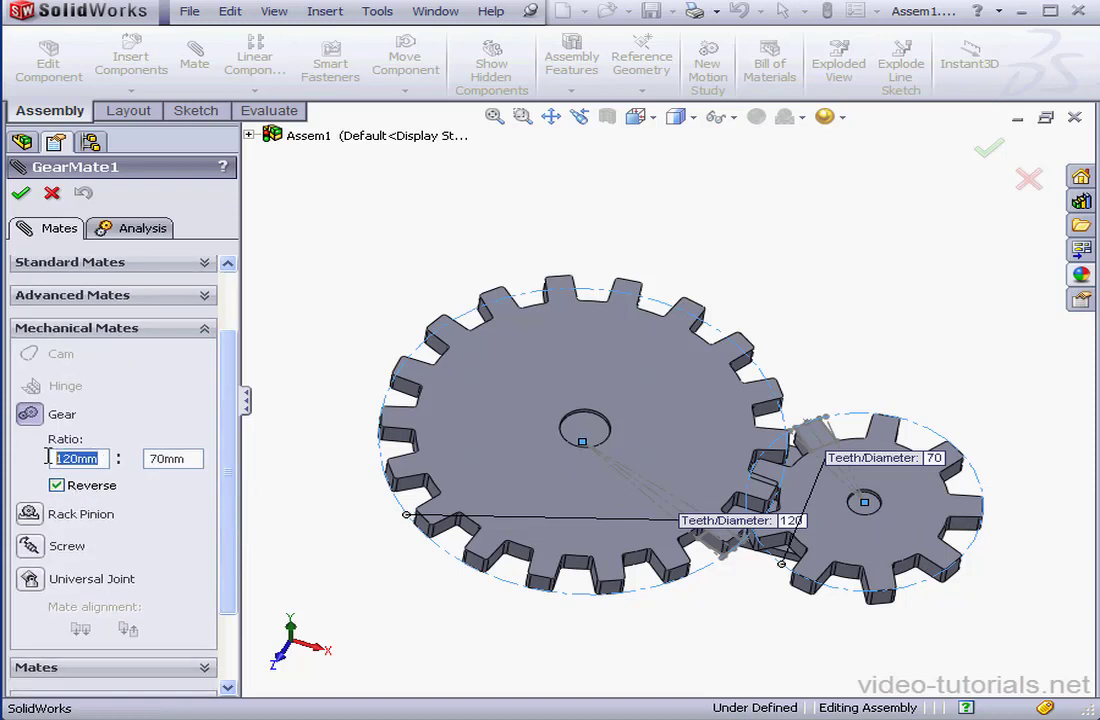
Change GearMate1's ratio to 18mm:9mm tooth counts and accept the edit.
type("1")
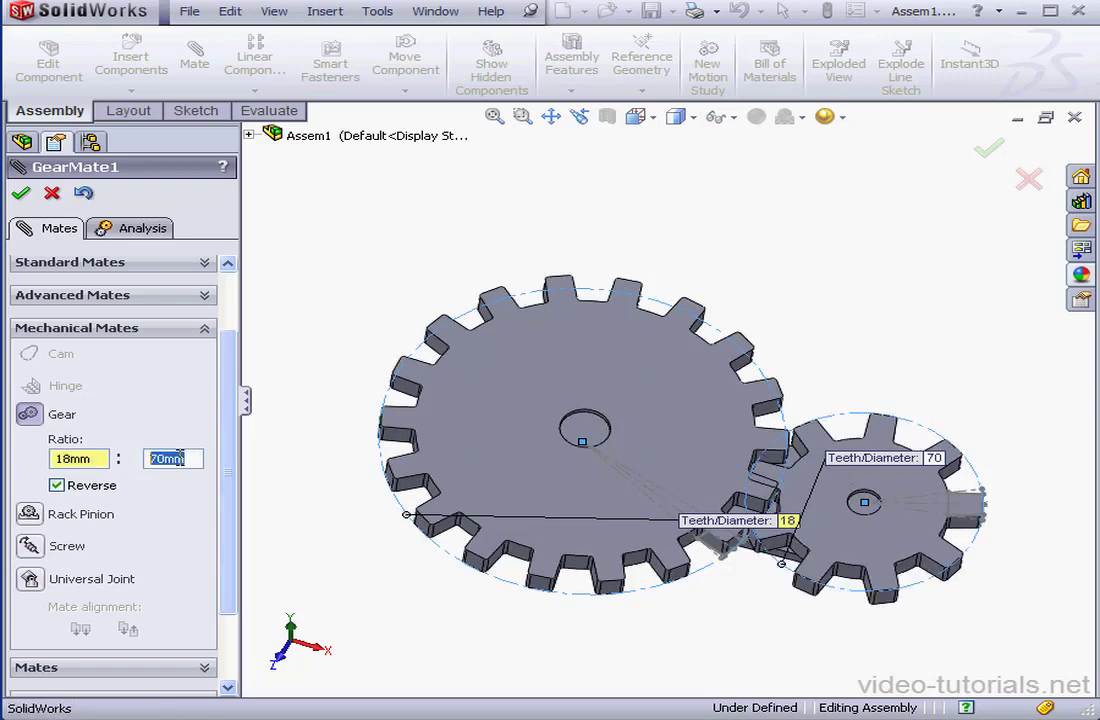
type("9mm")
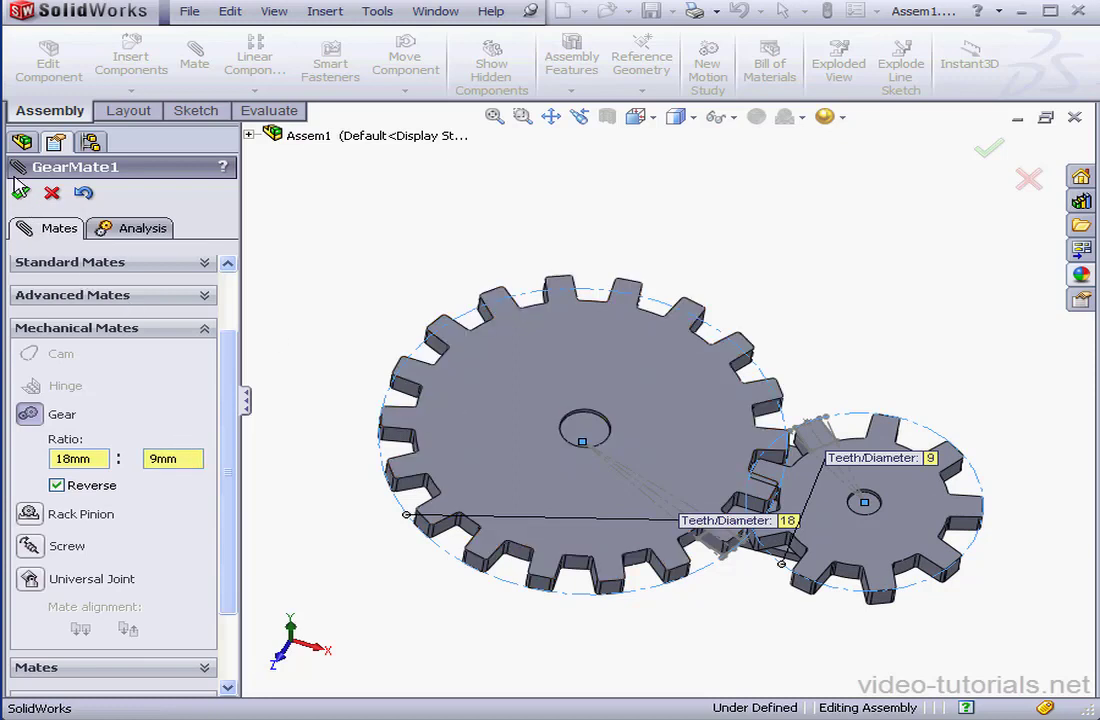
left_click(988, 150)
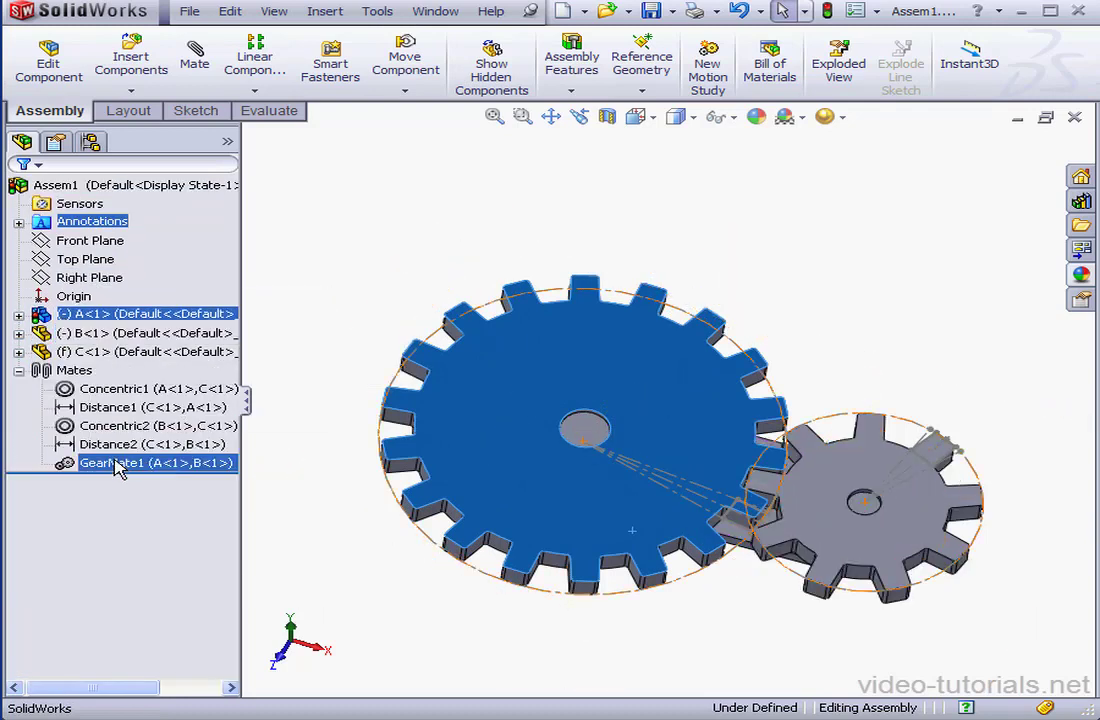
Suppress the small gear's Concentric2 and Distance2 mates so it sits apart.
left_click(150, 424)
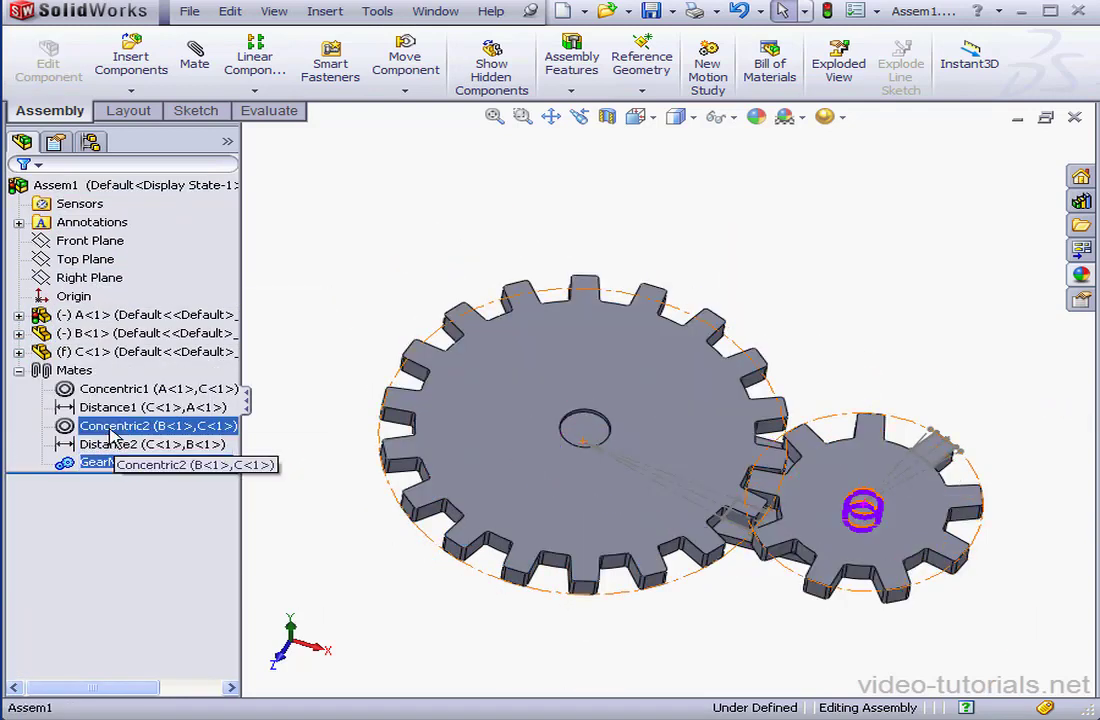
right_click(156, 424)
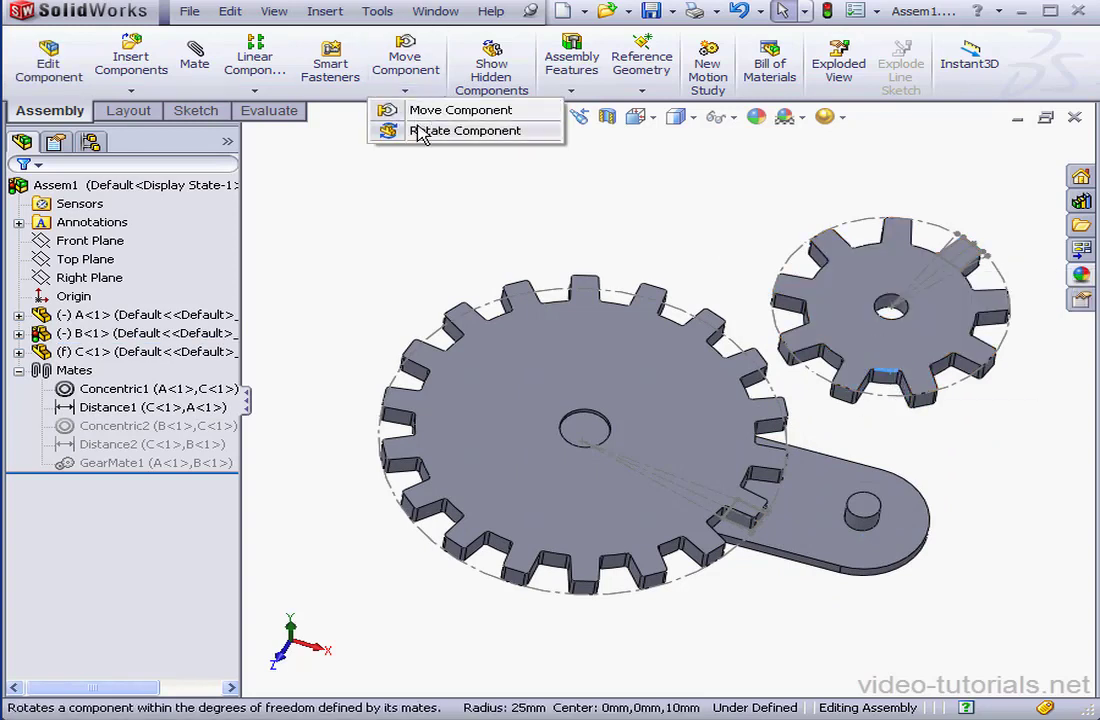
Rotate the large gear with Rotate Component to confirm the separated small gear still follows.
left_click(472, 130)
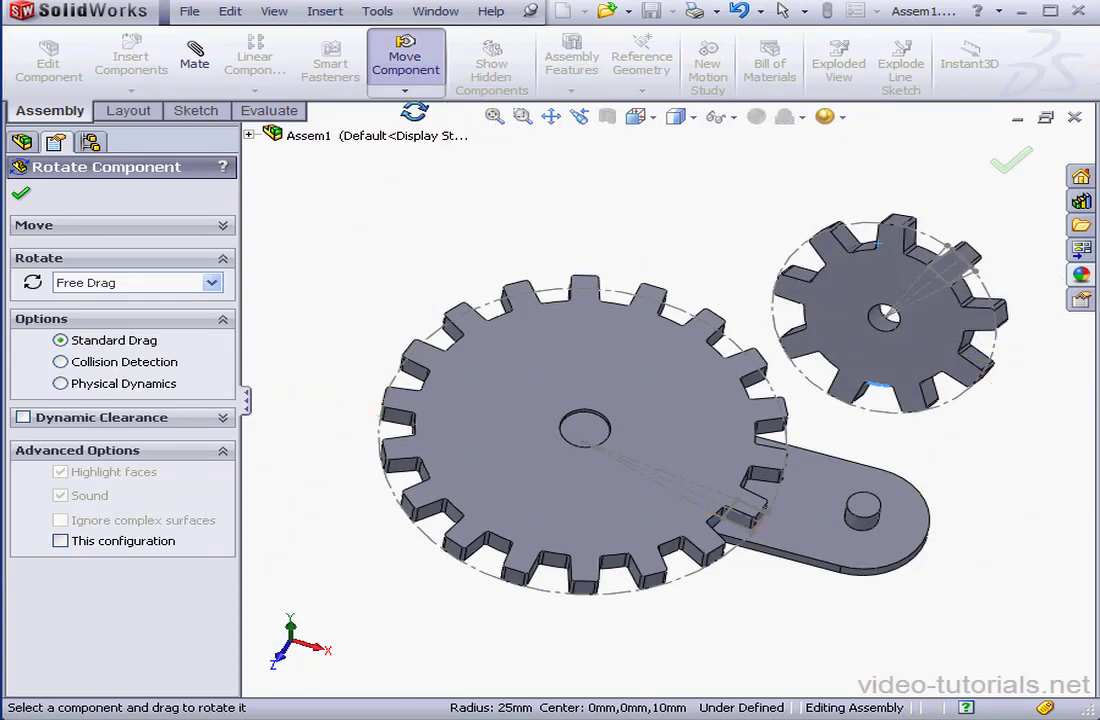
left_click(148, 464)
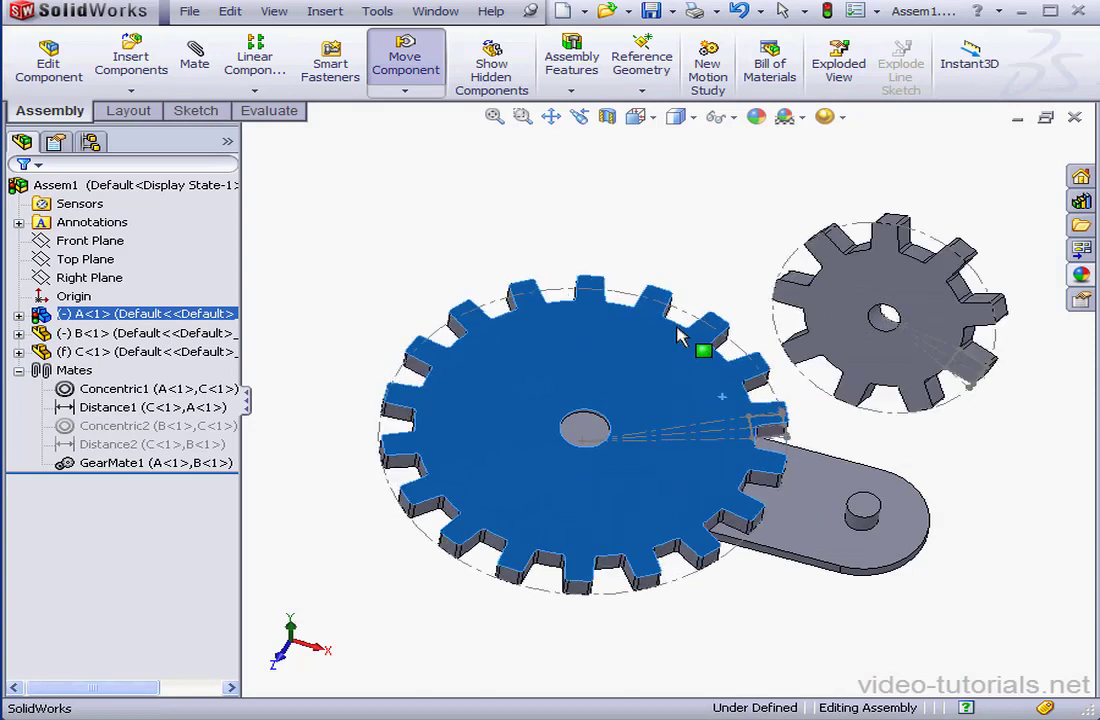
mouse_move(696, 350)
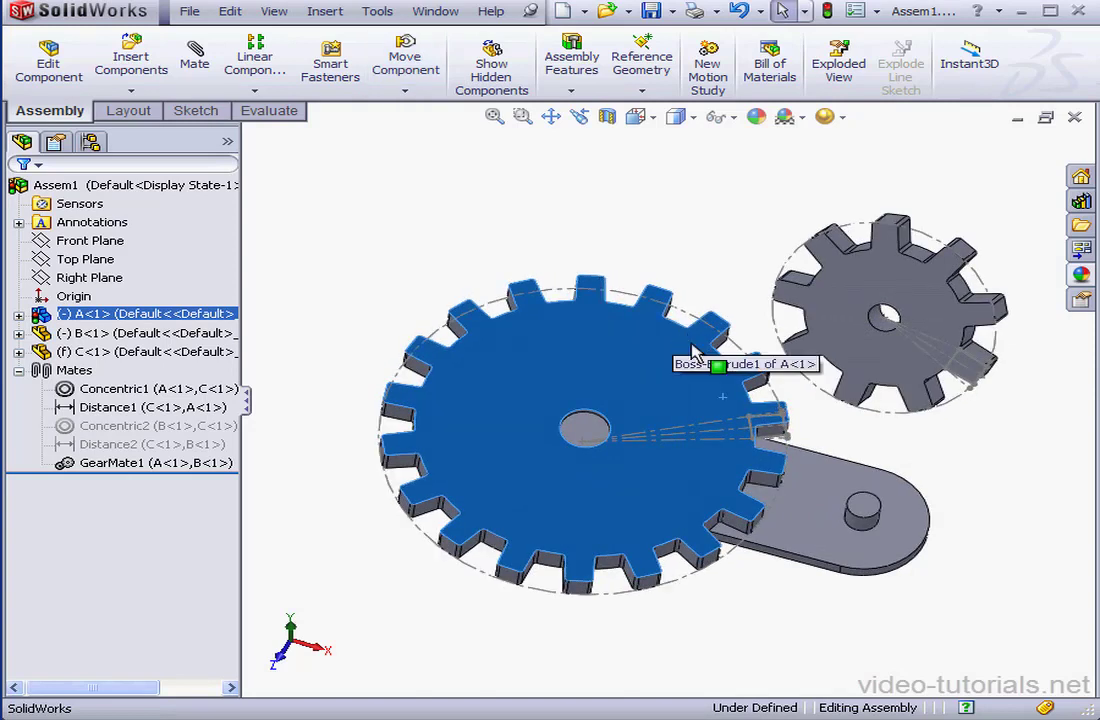